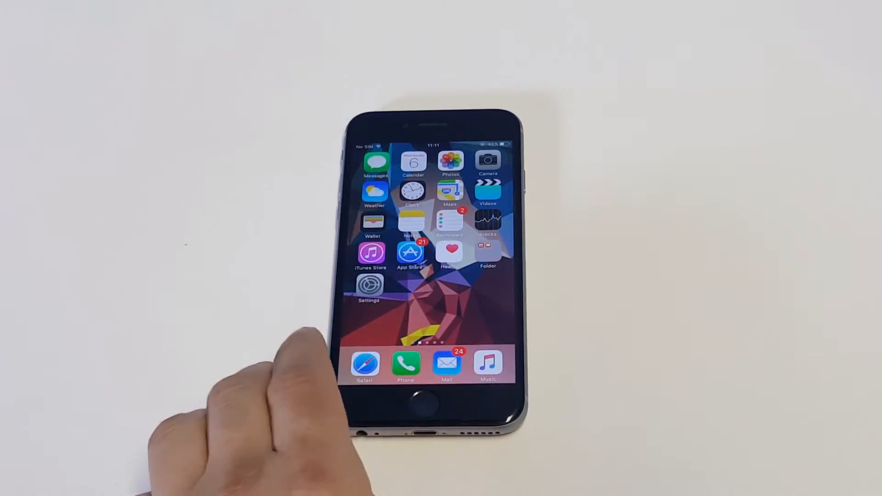
# Step: Open the Mail message containing the iGeeksBlog 'iPhone is disabled' fix link
pyautogui.click(447, 365)
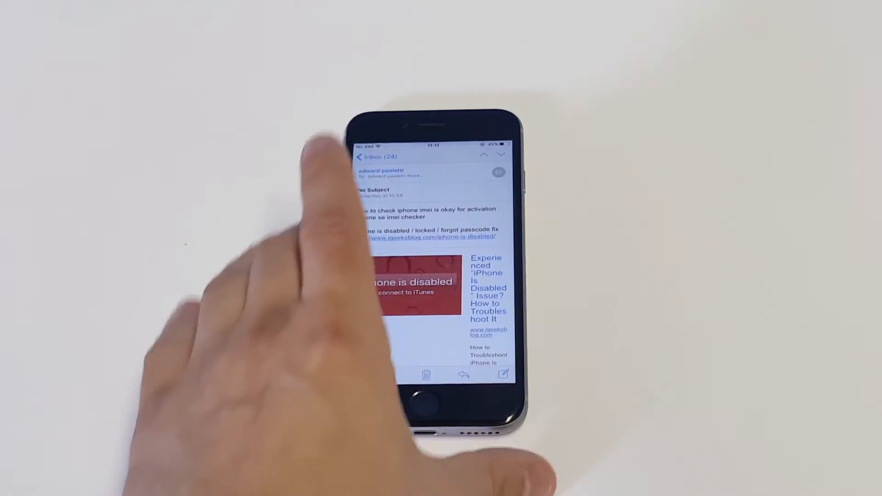
# Step: Open the iGeeksBlog disabled-iPhone article in Safari and scroll to Steps 3 and 4 on backing up
pyautogui.click(430, 236)
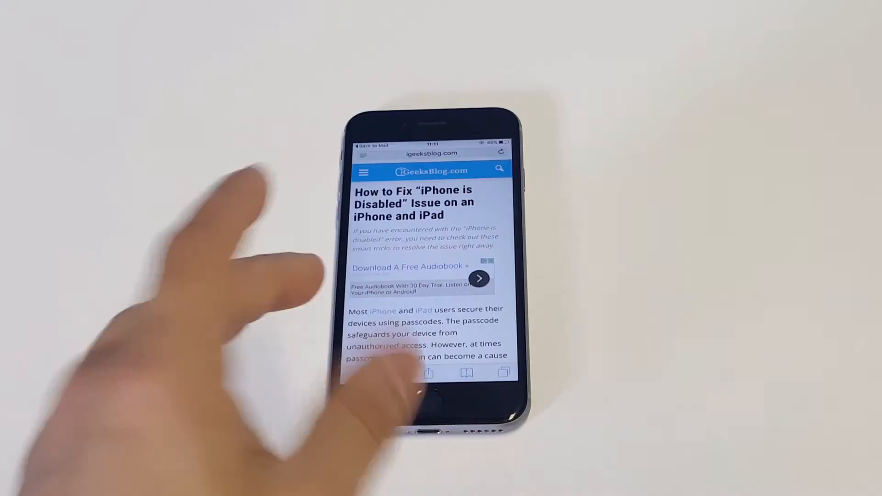
pyautogui.scroll(-3)
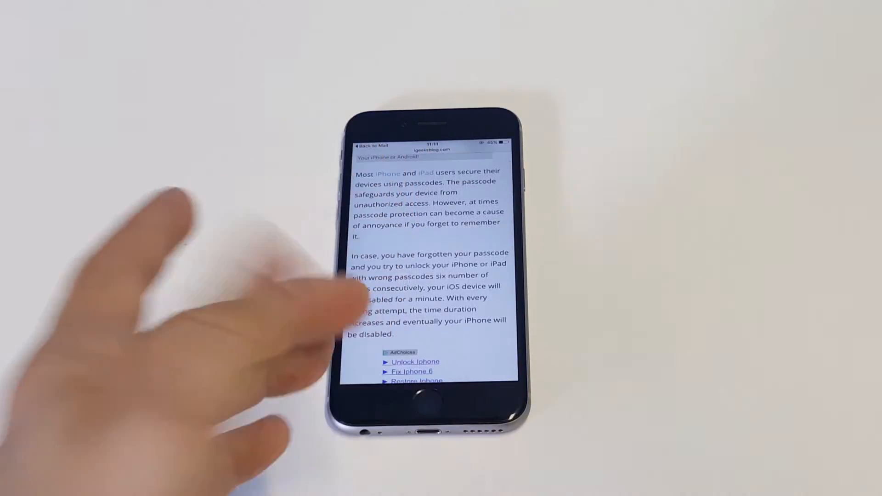
pyautogui.scroll(-3)
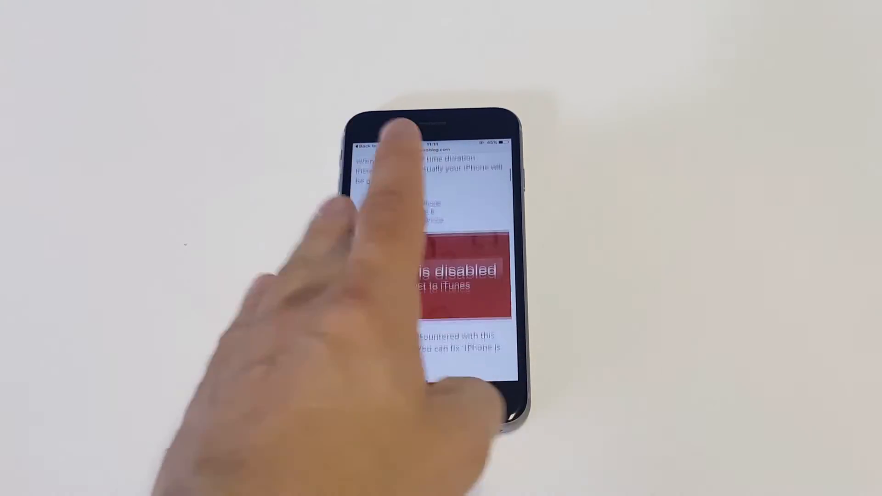
pyautogui.scroll(-3)
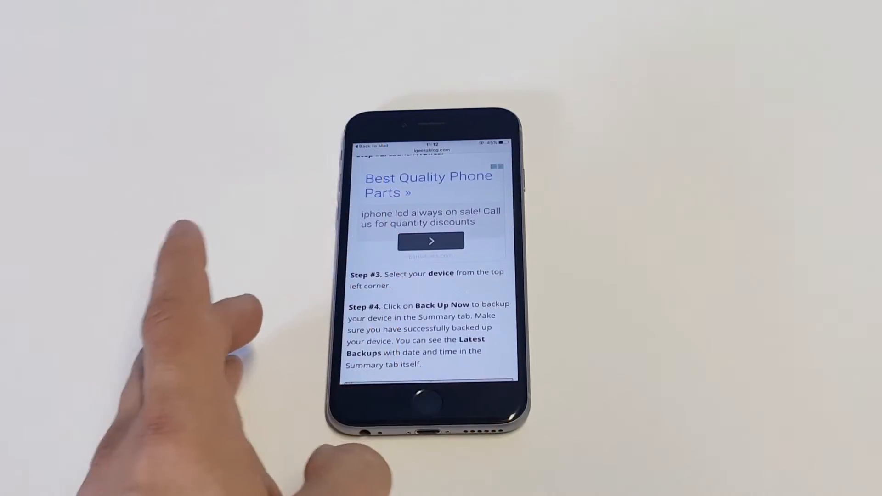
# Step: Scroll past the backup screenshot to Steps 5 and 6 on DFU mode and restore
pyautogui.scroll(-3)
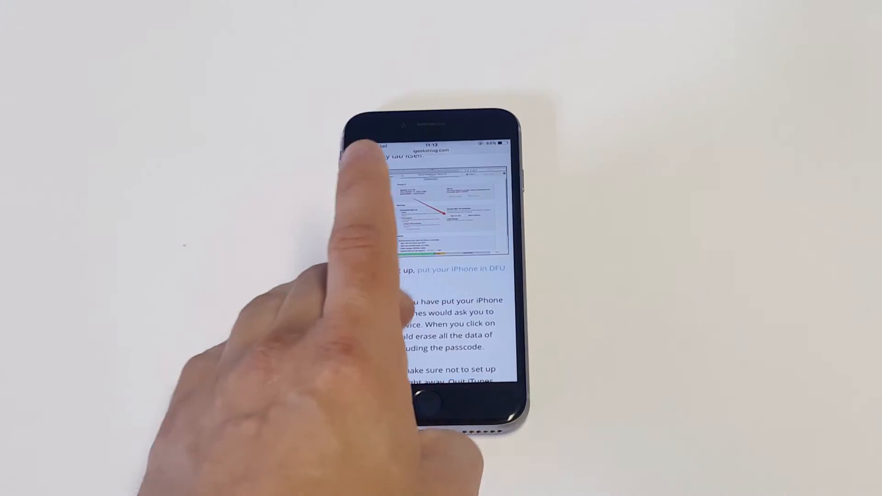
# Step: Scroll to Step 7 on reconnecting to iTunes and restoring the latest backup
pyautogui.scroll(-3)
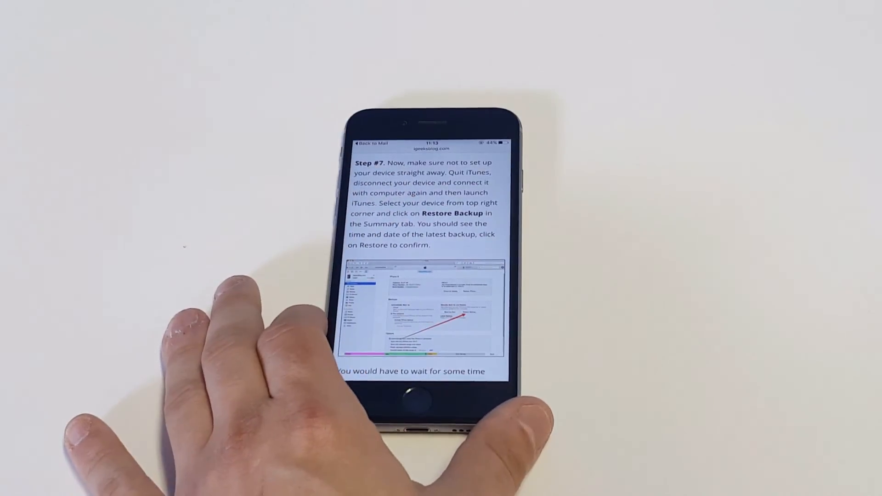
# Step: Adjust the scroll so Steps 5 through 7, DFU mode to restoring the backup, show together
pyautogui.scroll(-3)
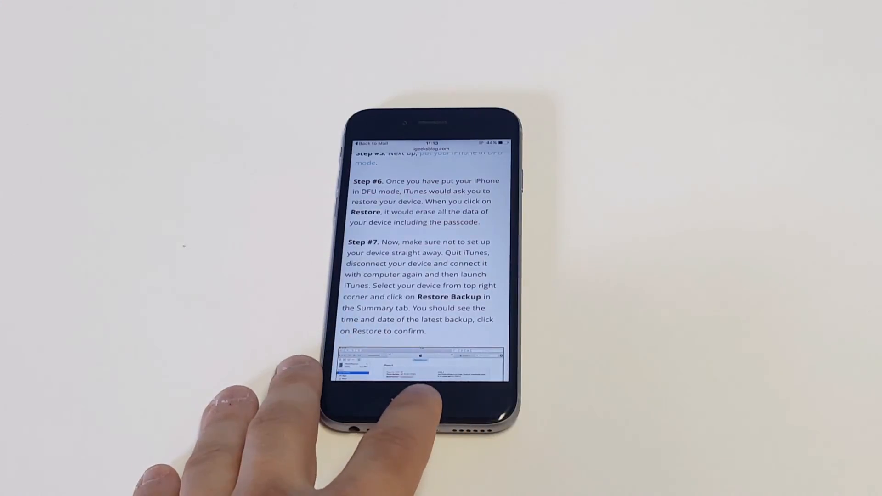
pyautogui.scroll(-3)
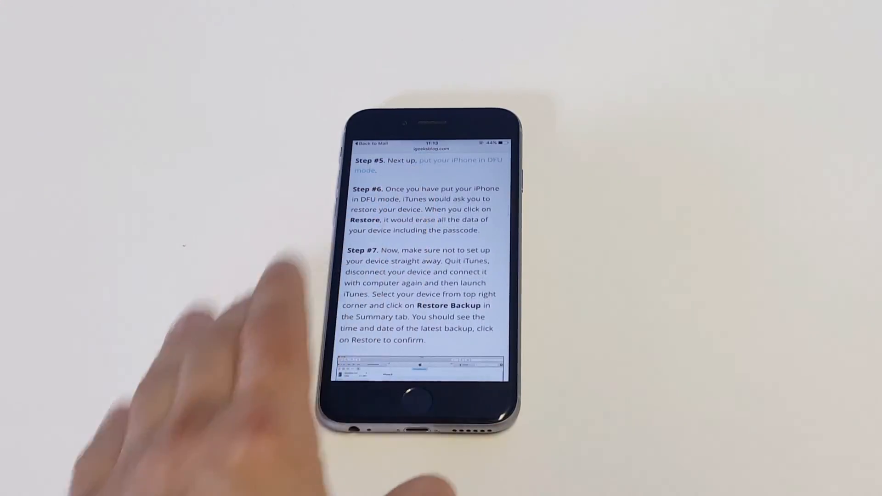